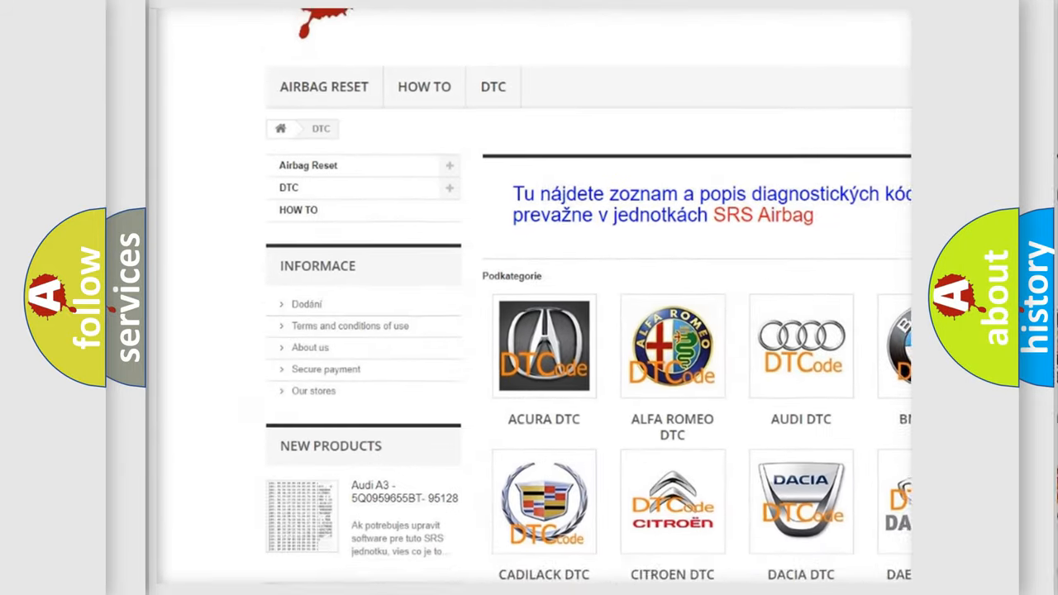
scroll(down, 3)
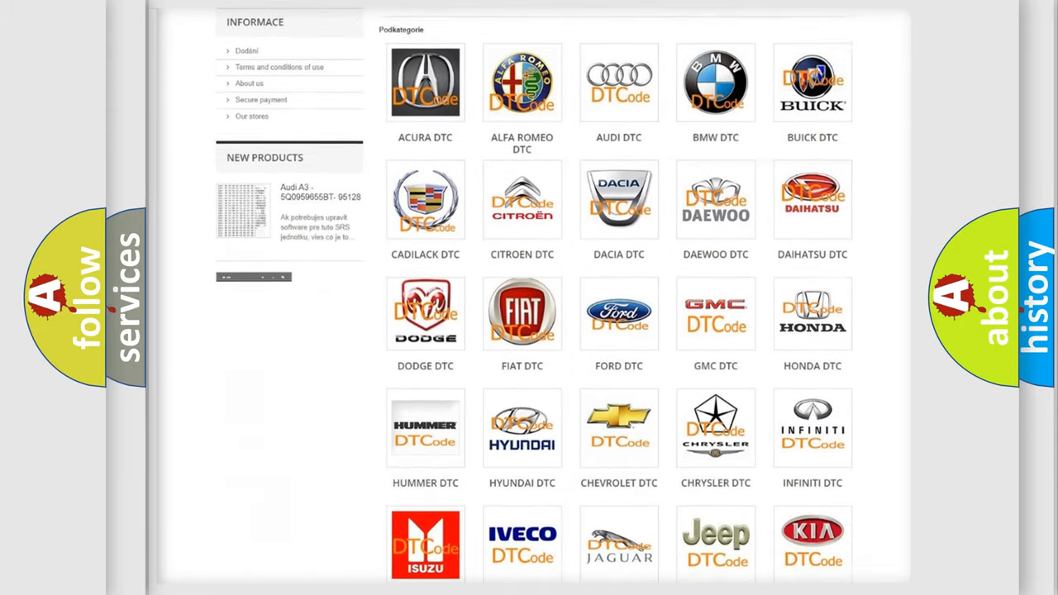
scroll(down, 3)
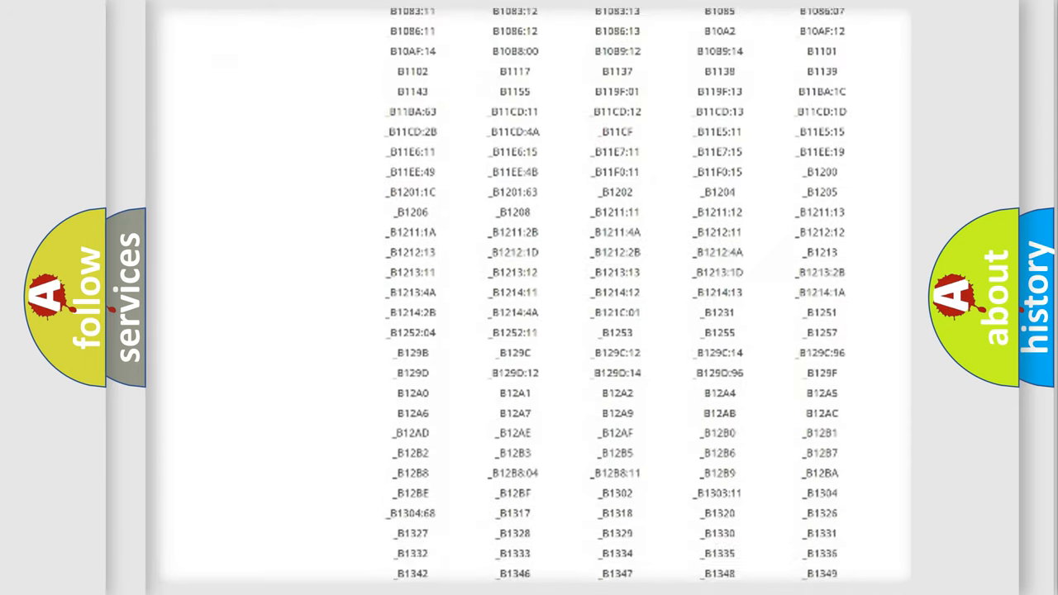
scroll(down, 3)
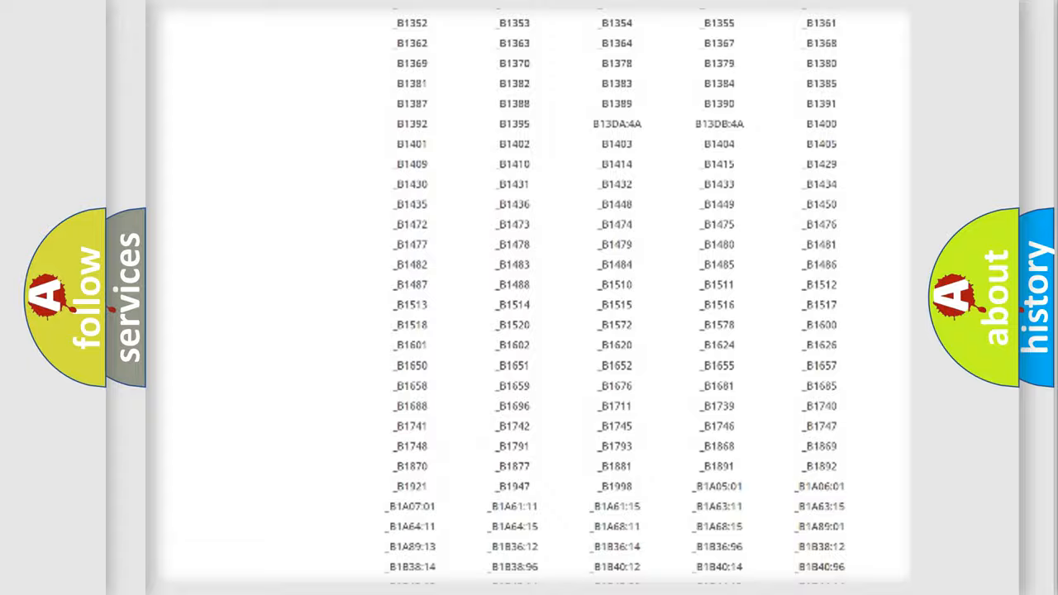